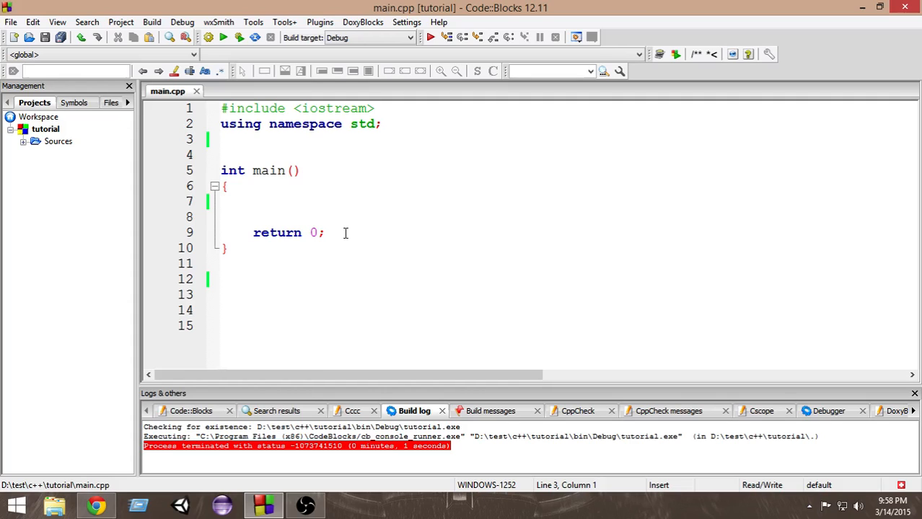
Start a new function header void sqr(int val){ on a line below main
click(222, 140)
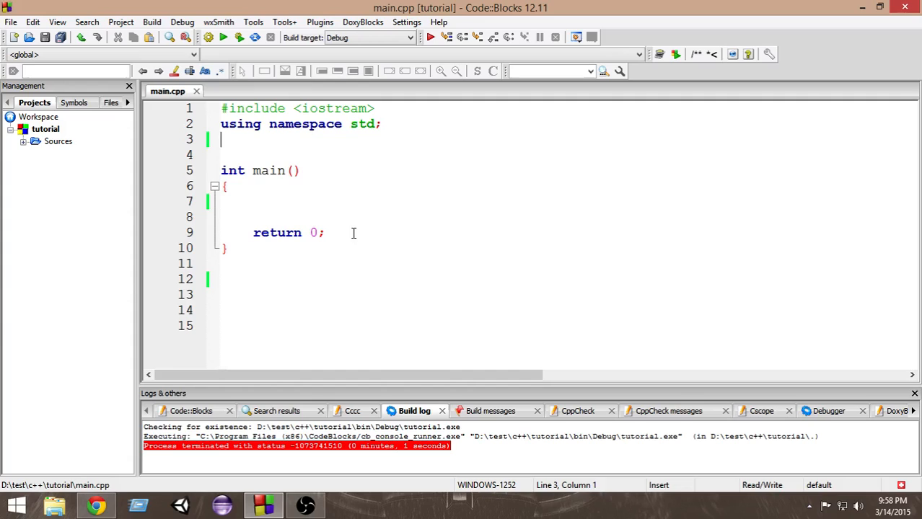
mouse_move(258, 259)
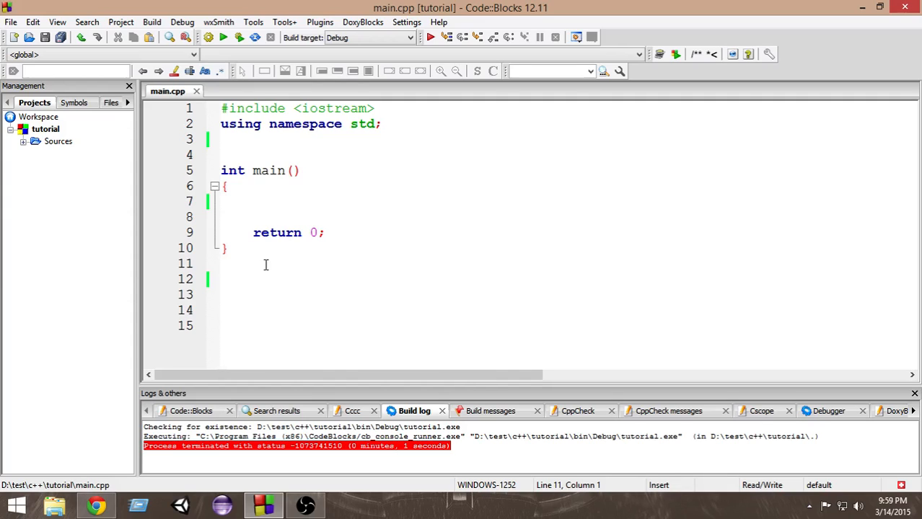
key(enter)
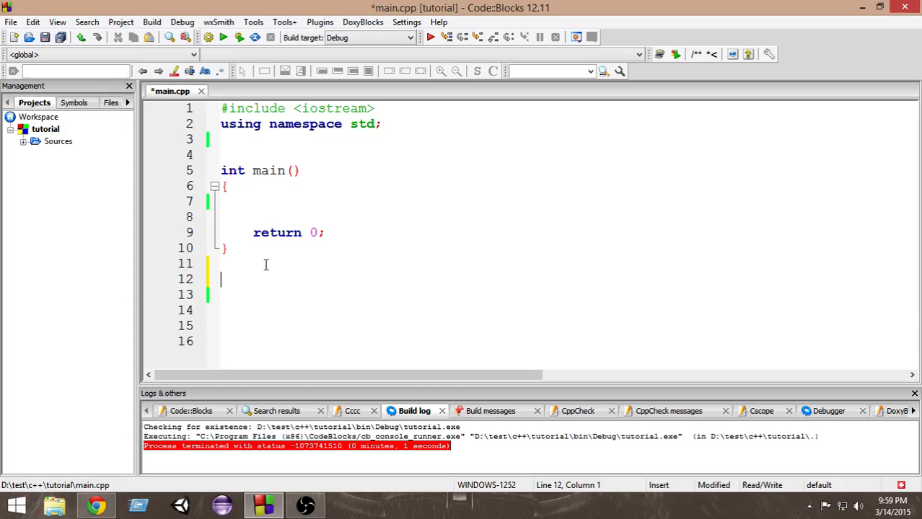
text(void)
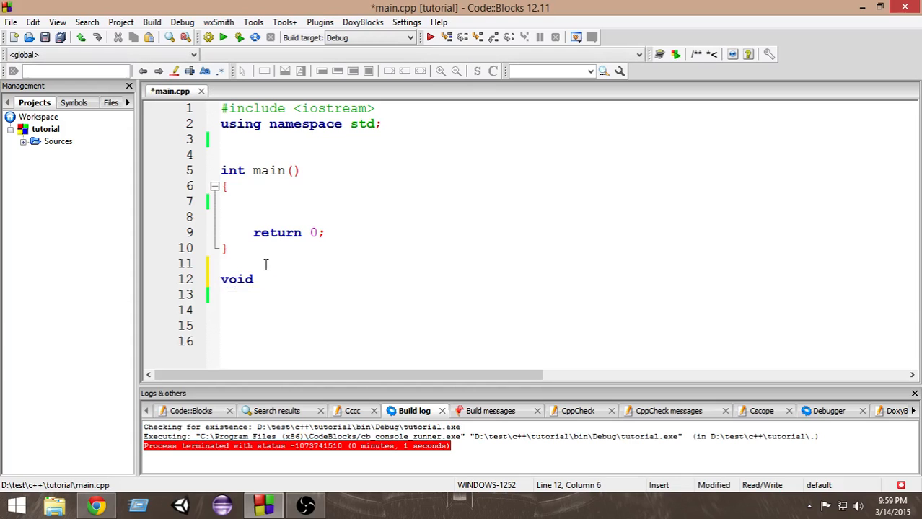
text(s)
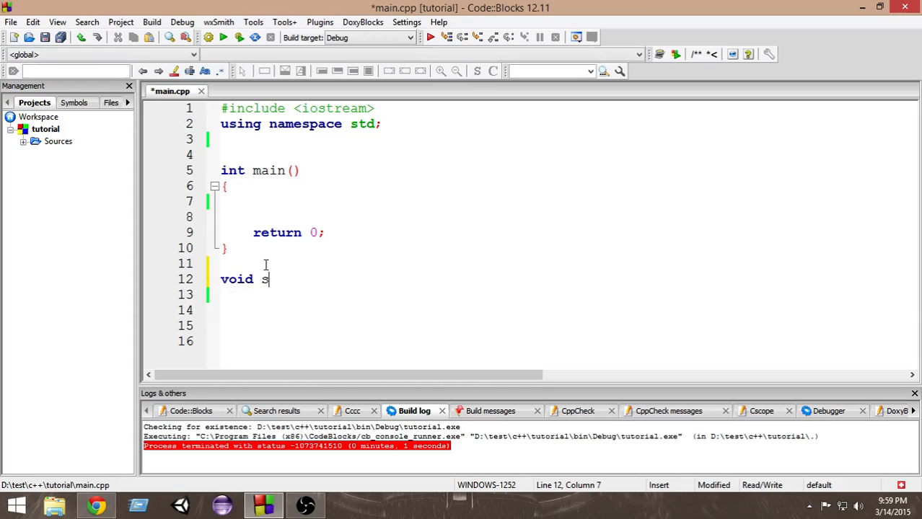
text(qr())
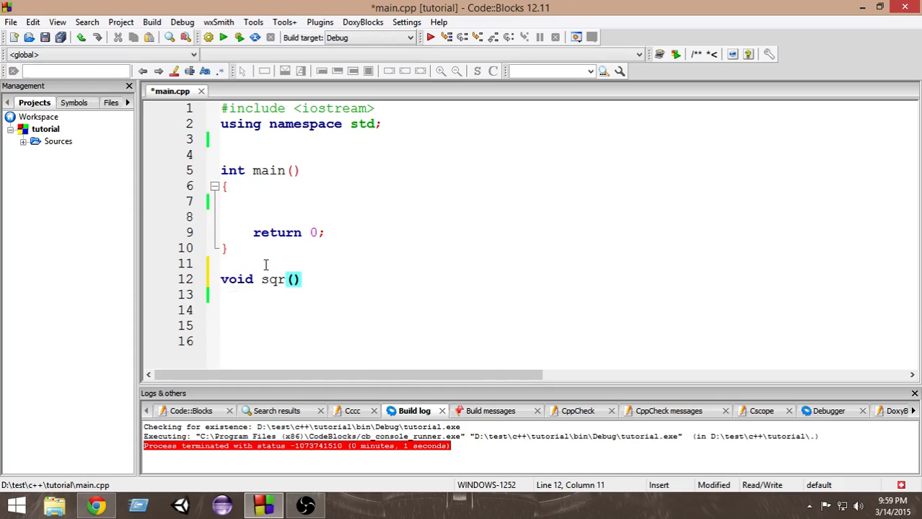
text(int)
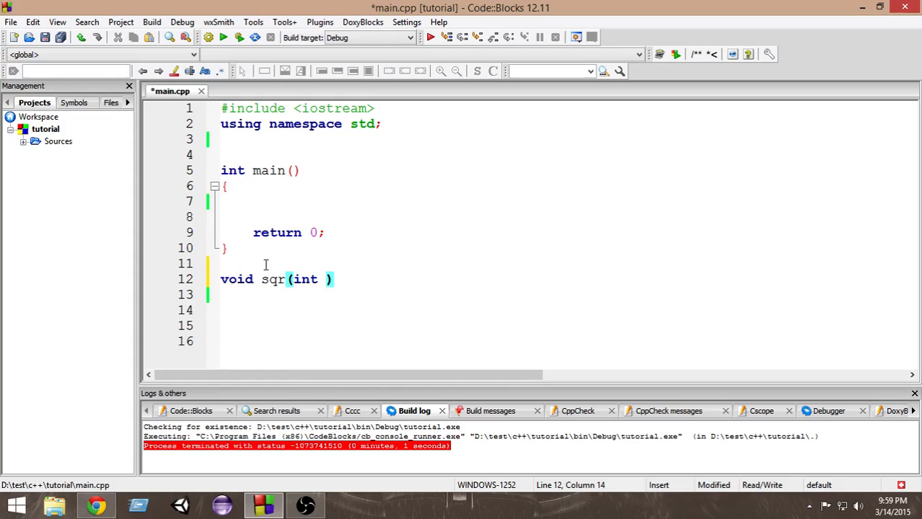
text(val)
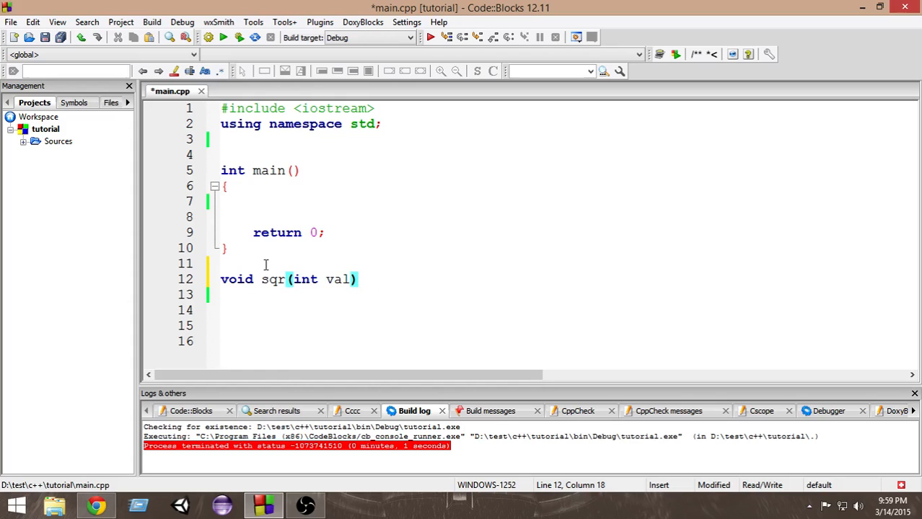
text({)
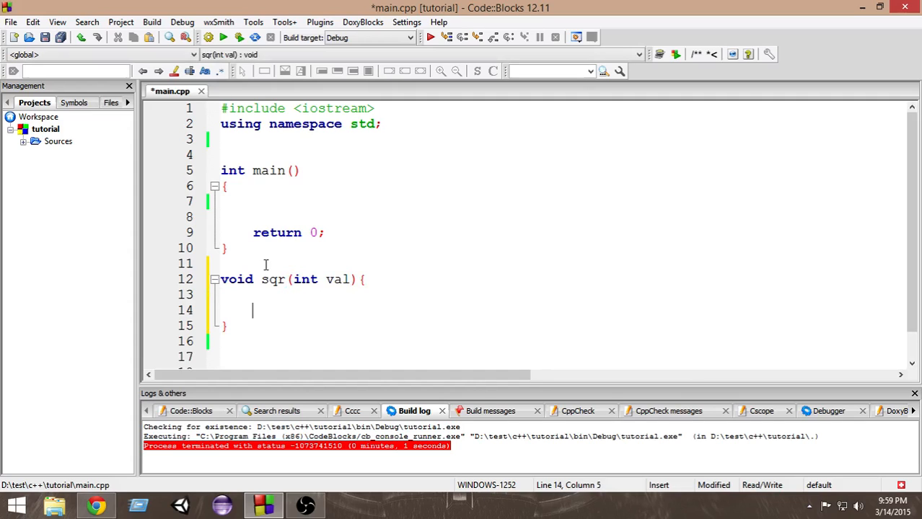
Give the function the body return (val * val); and save main.cpp
text(return)
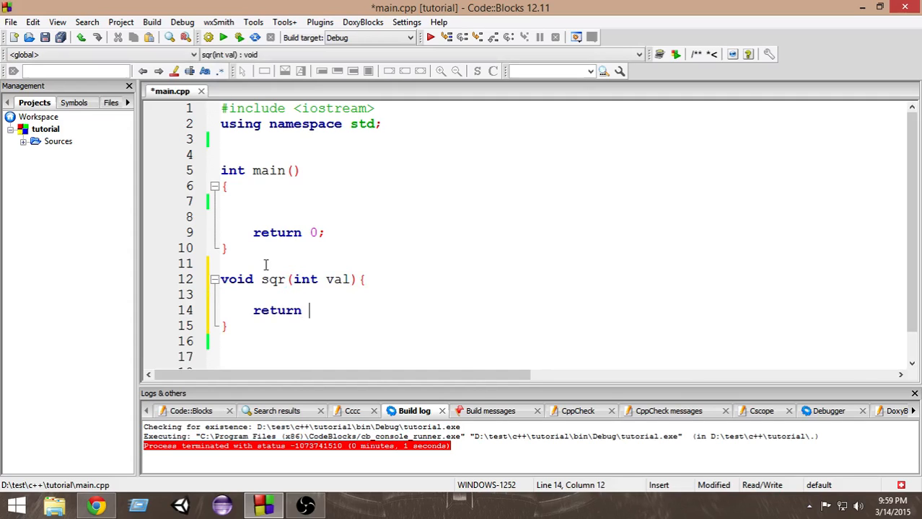
text(v)
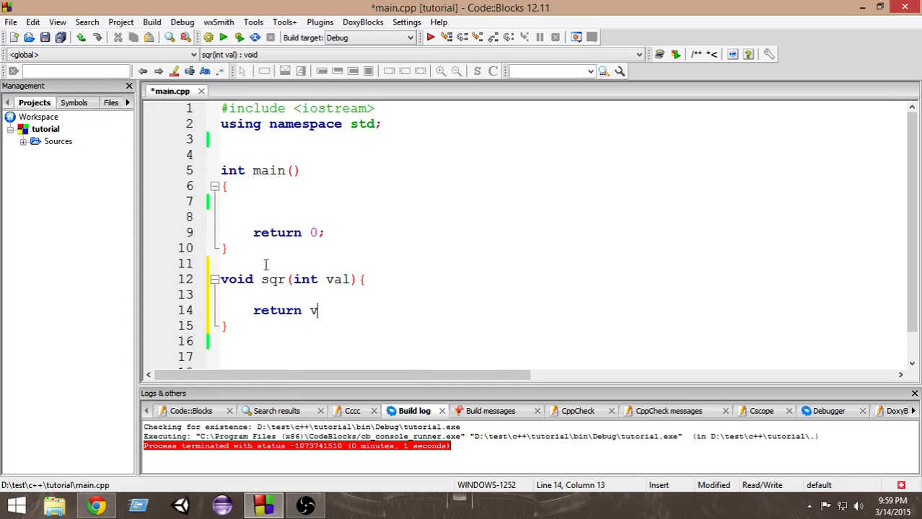
text((val ))
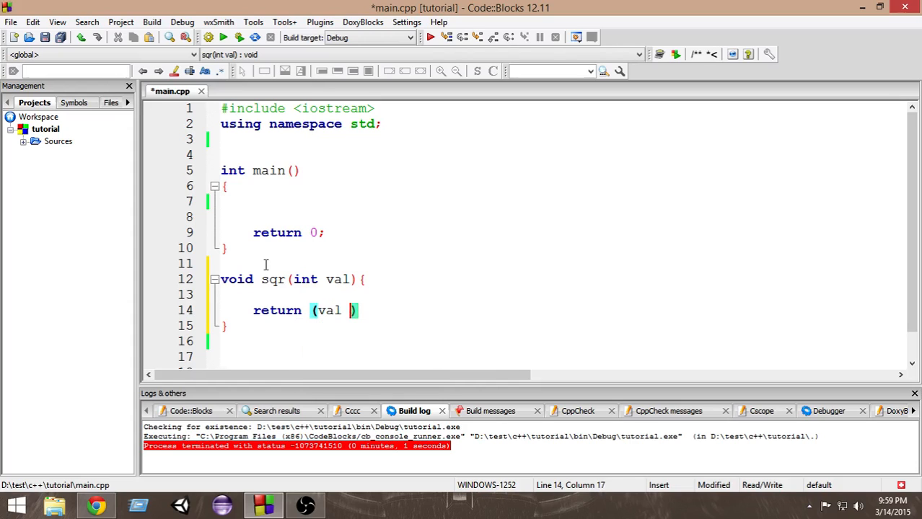
text(* val)
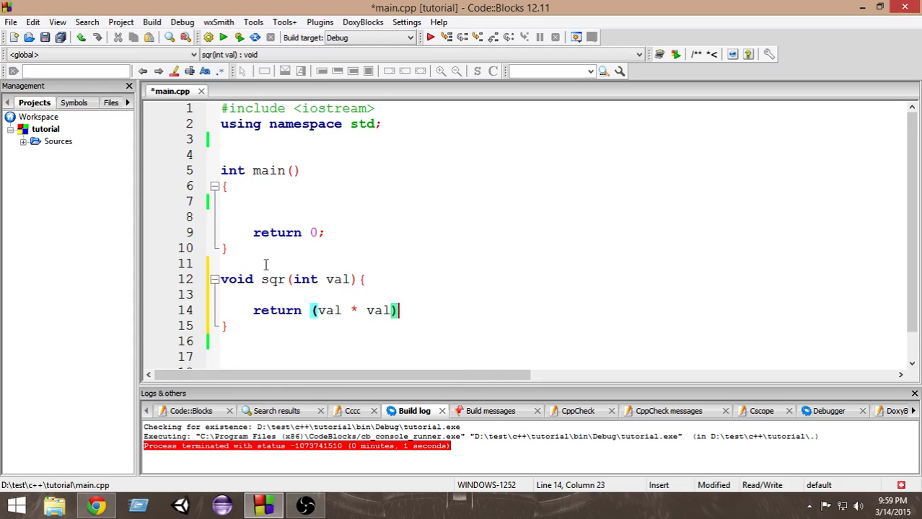
text(;)
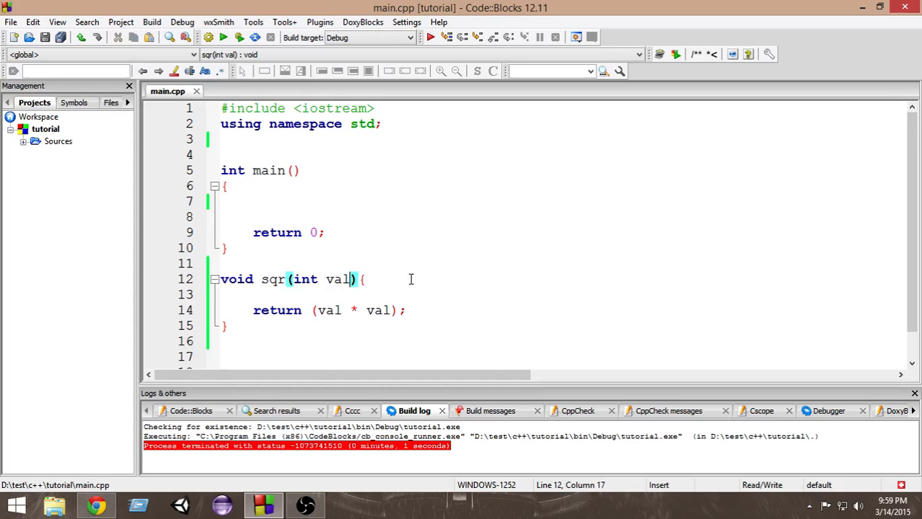
scroll(down, 3)
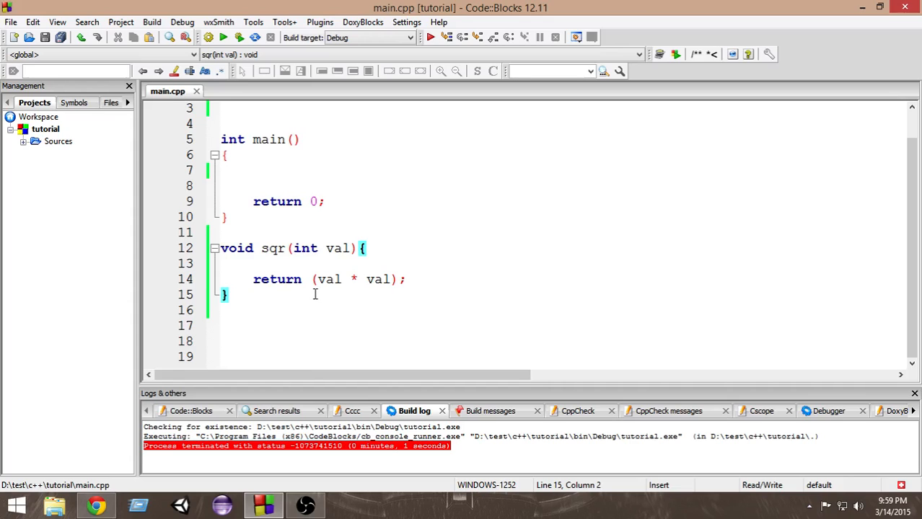
double_click(273, 248)
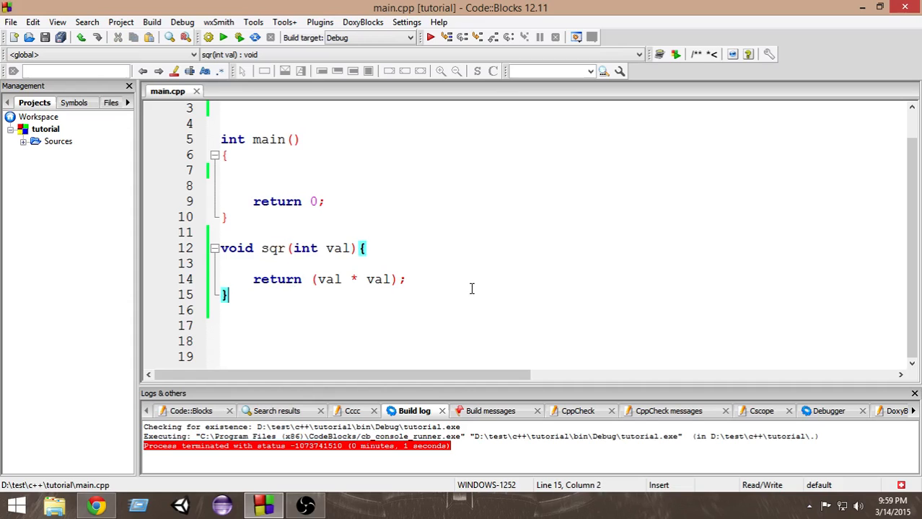
mouse_move(399, 268)
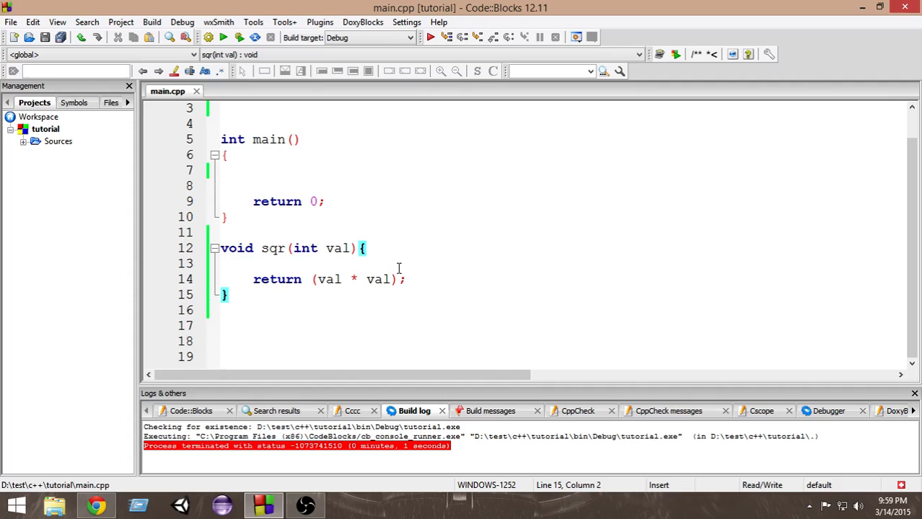
mouse_move(362, 286)
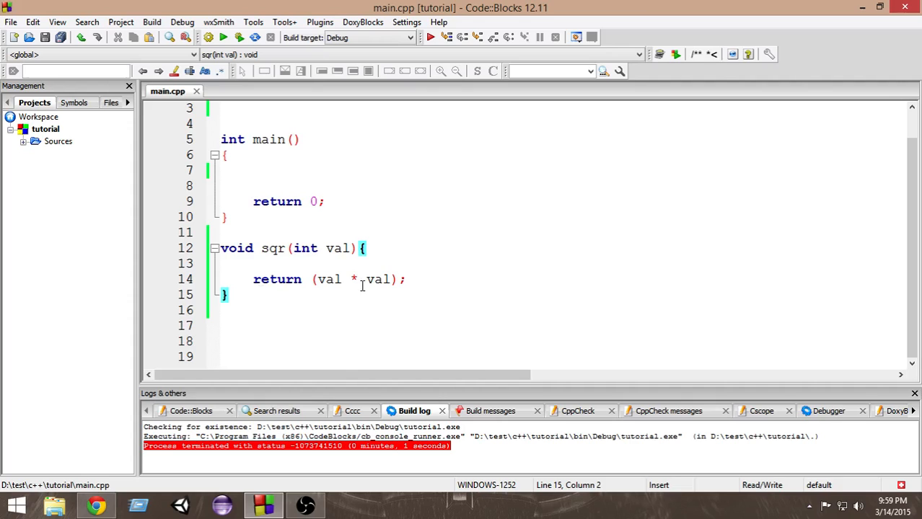
Write the overload void sqr(float val){ return (val * val); } below the int version
text(void)
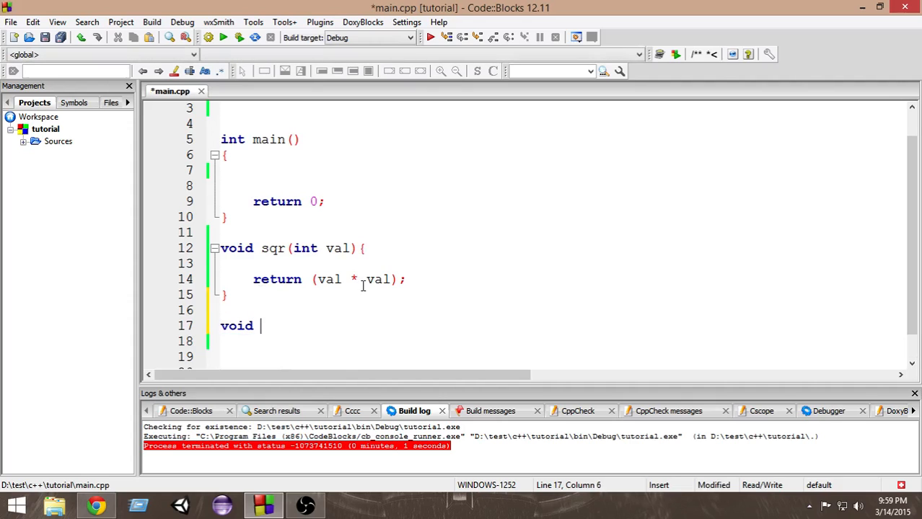
text(sqr()
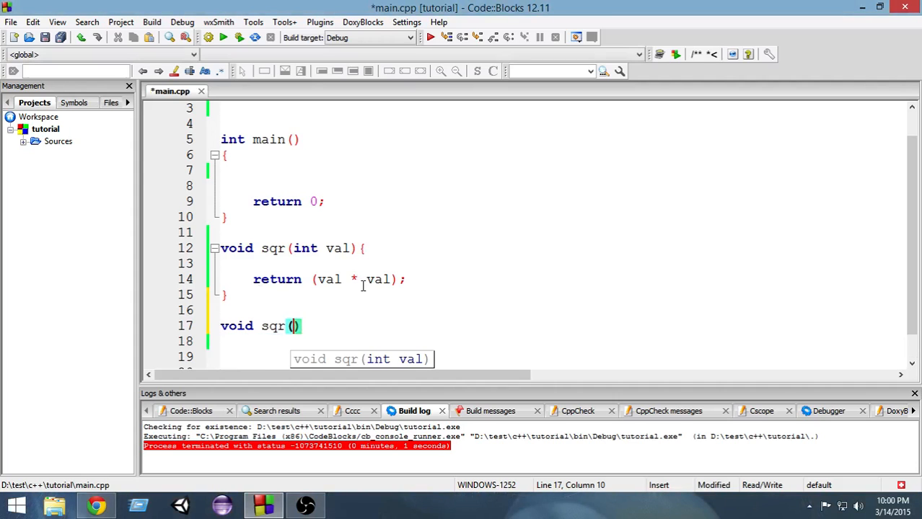
text(float)
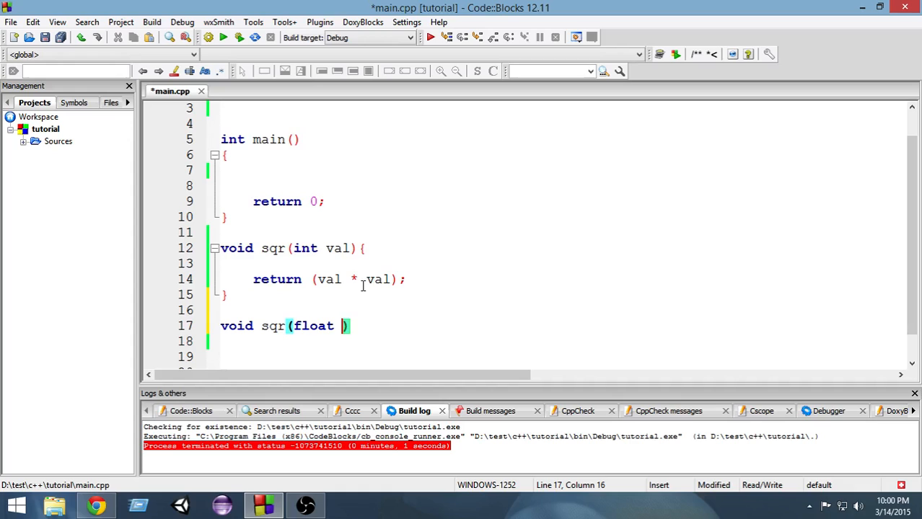
text(val){)
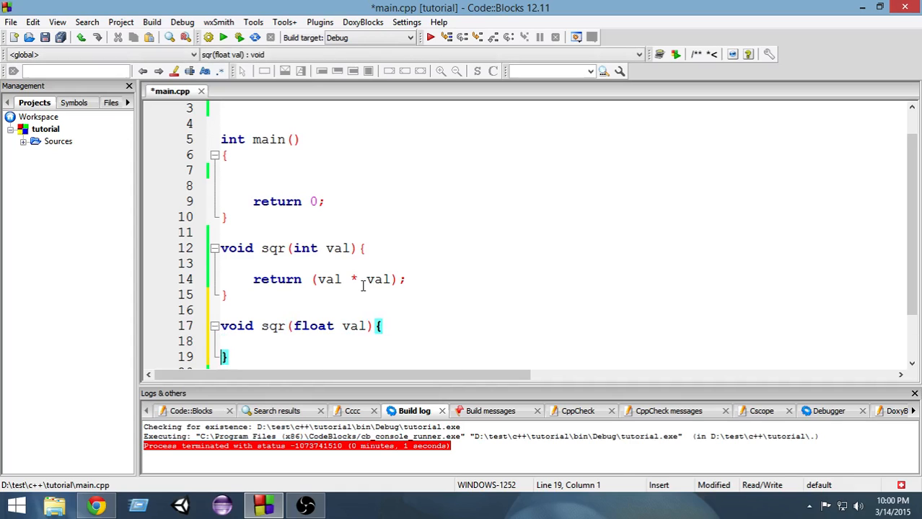
text(return( val)
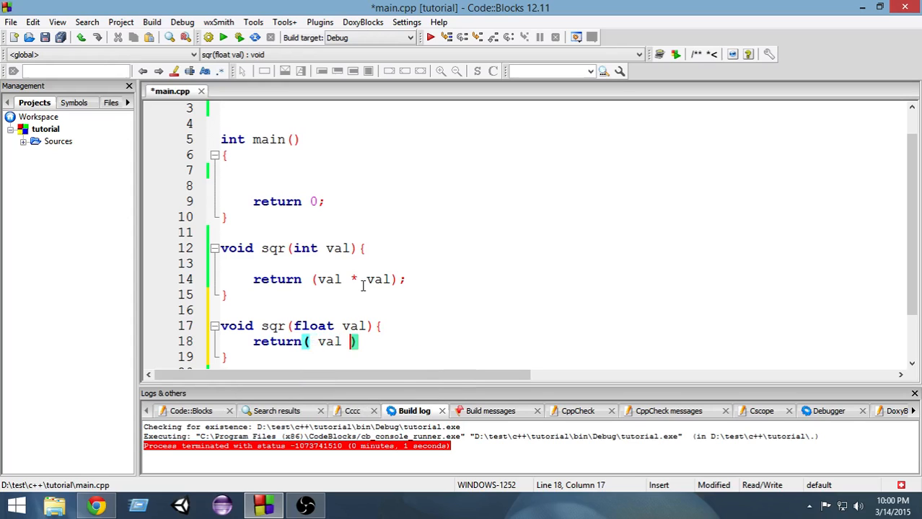
text(* val );)
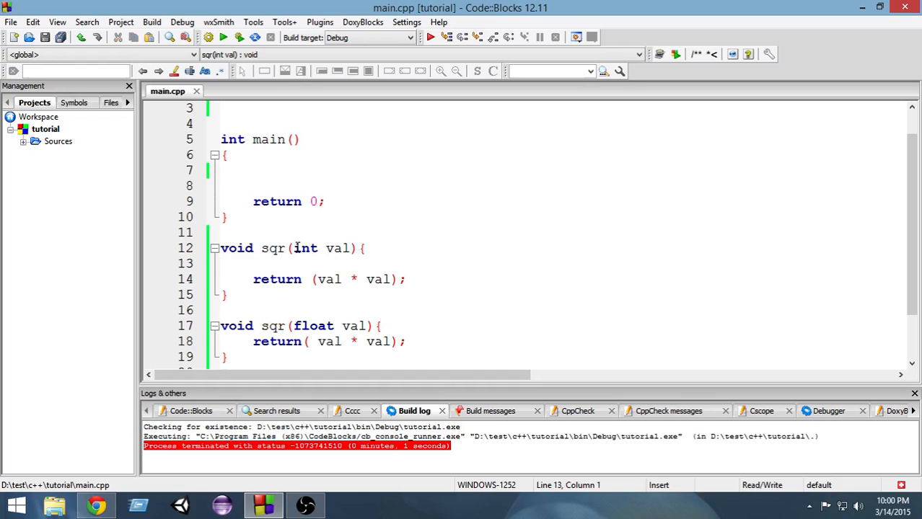
double_click(305, 247)
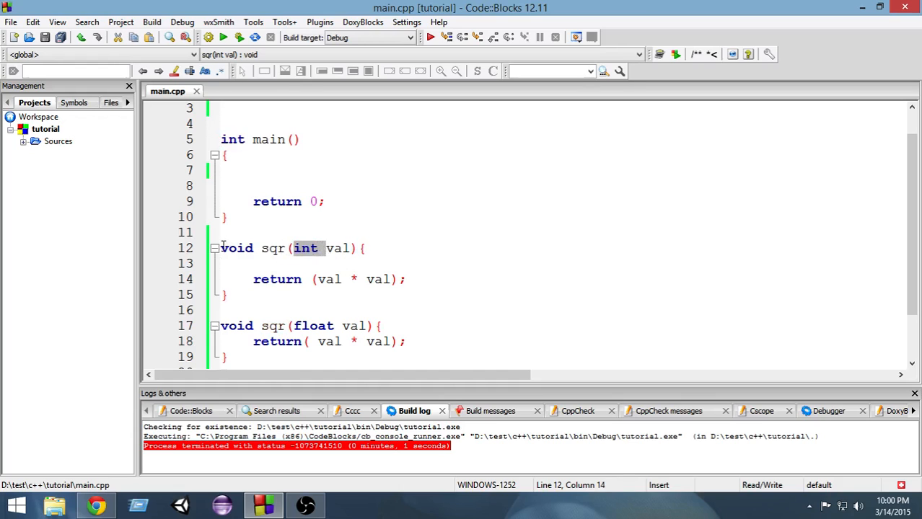
click(225, 295)
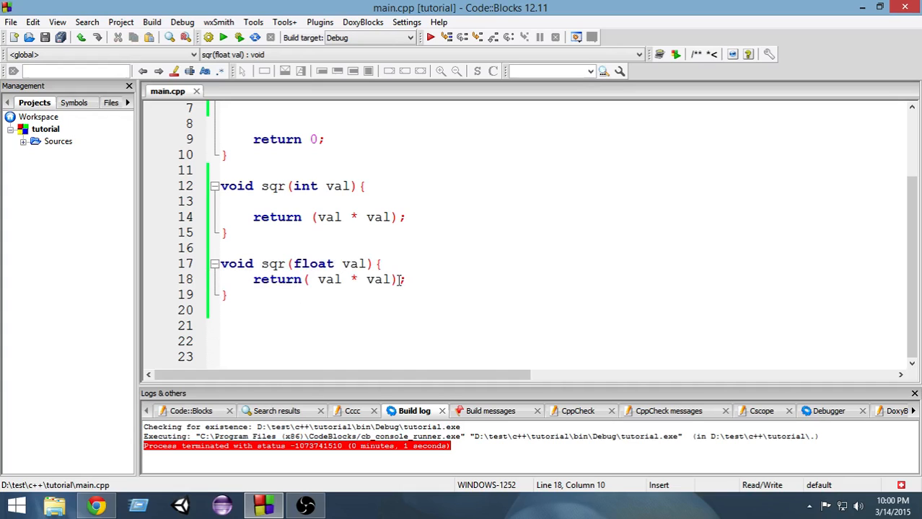
Add prototypes void sqr(int val); and void sqr(float val); before main
click(261, 187)
text(void sqr(int val))
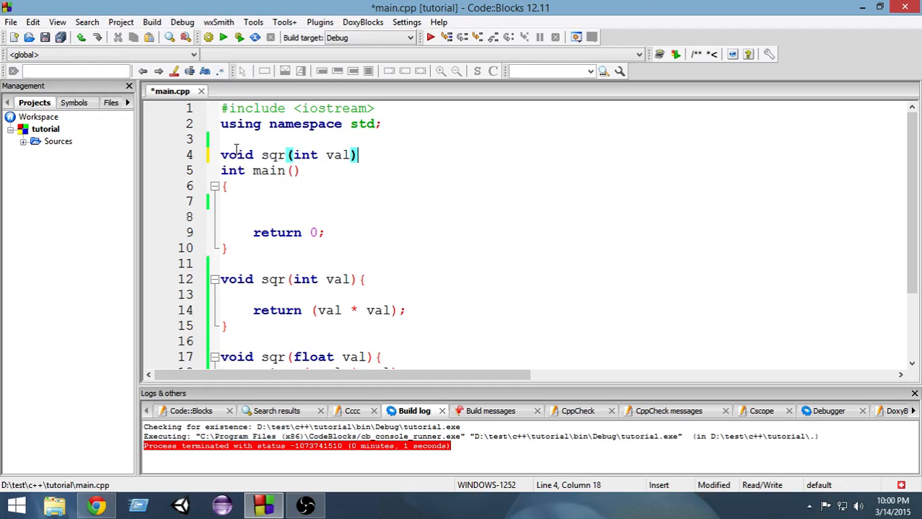
scroll(down, 3)
text(;)
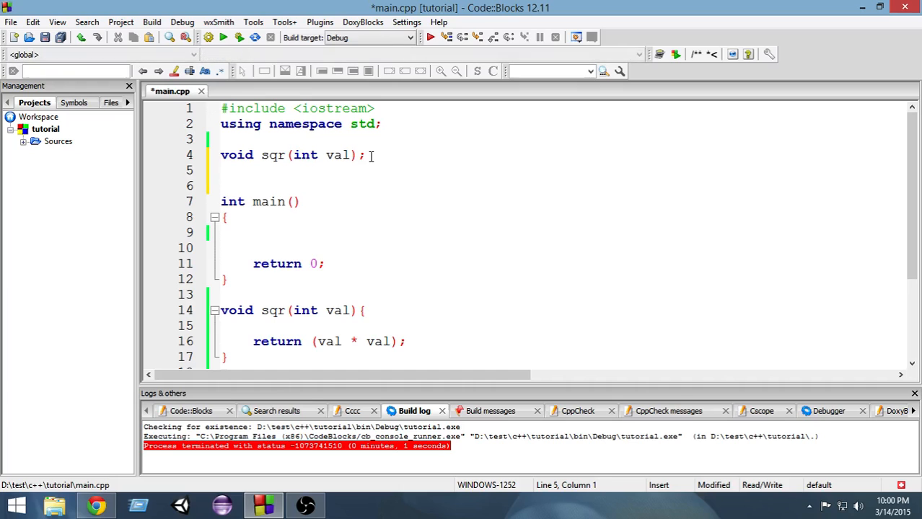
text(void sqr(float val))
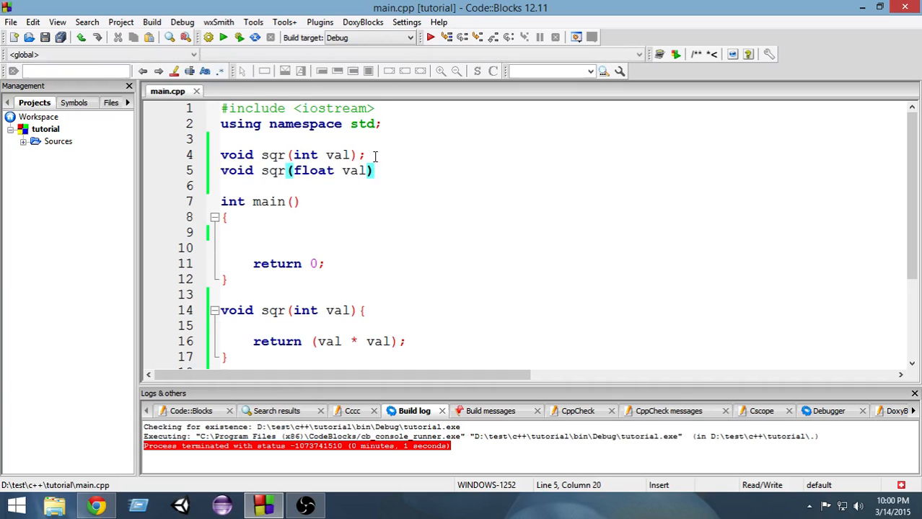
text(;)
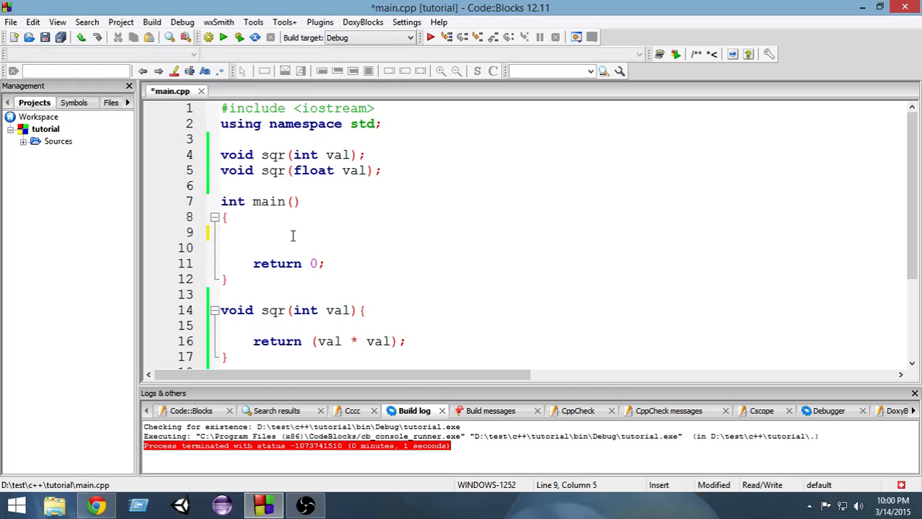
Call sqr(5); inside main's body, then build to see the return-value errors
click(292, 232)
text(sqr()
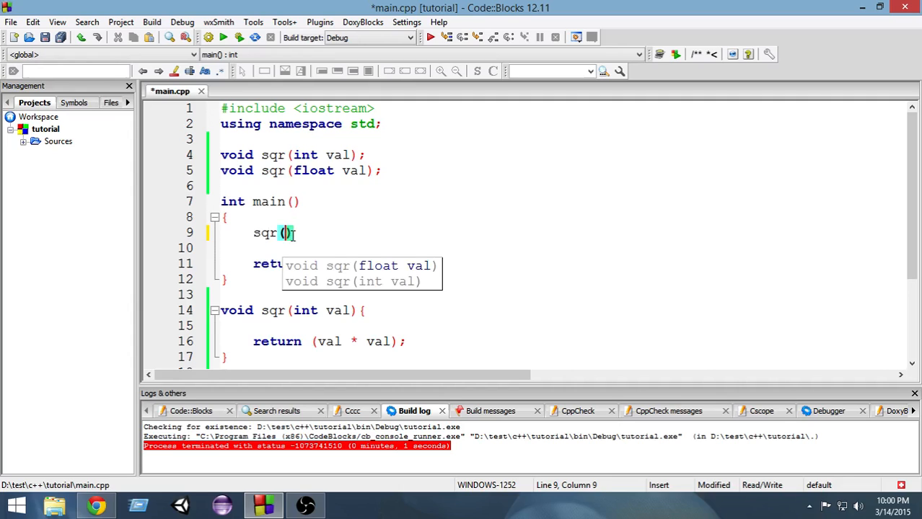
text(5)
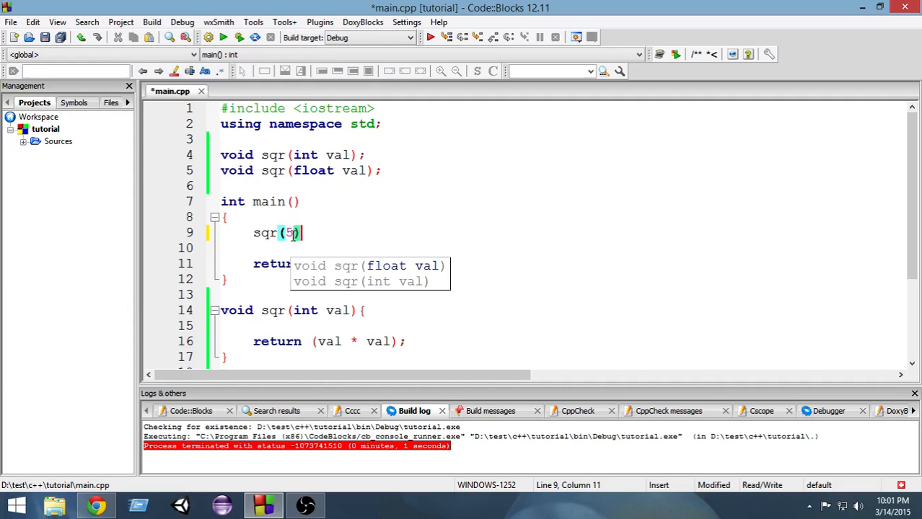
text(;)
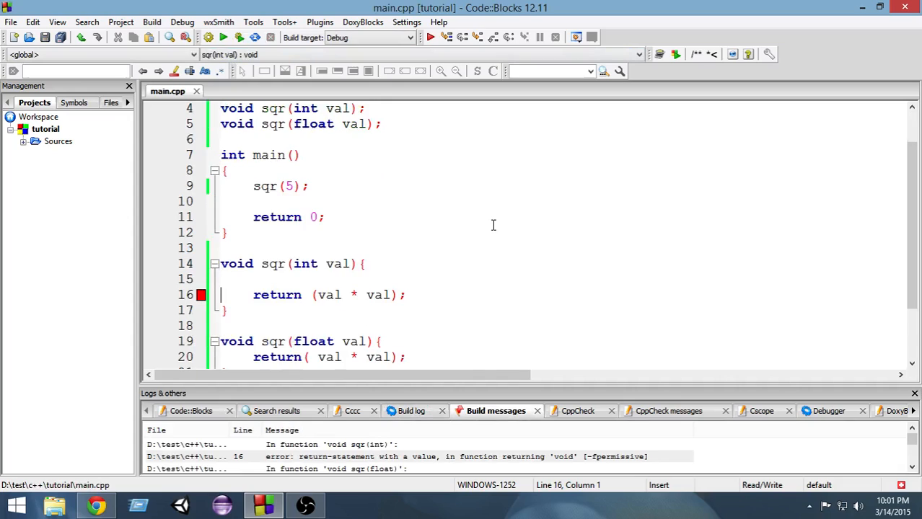
Make both sqr overloads compute val = val * val; and return val, then rebuild
scroll(down, 3)
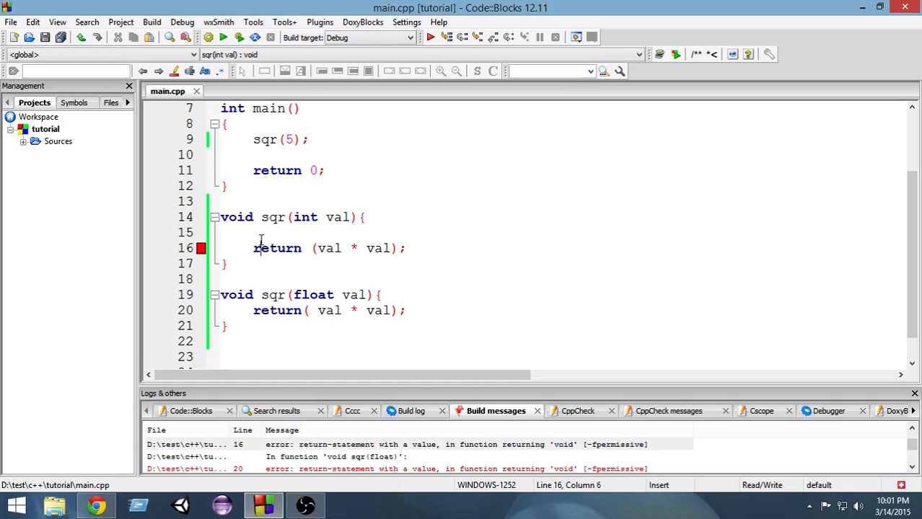
key(enter)
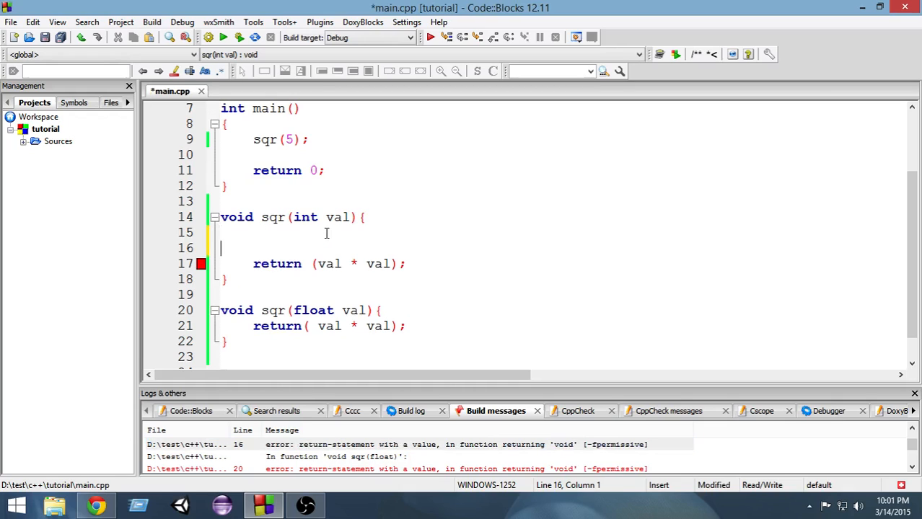
text(val =)
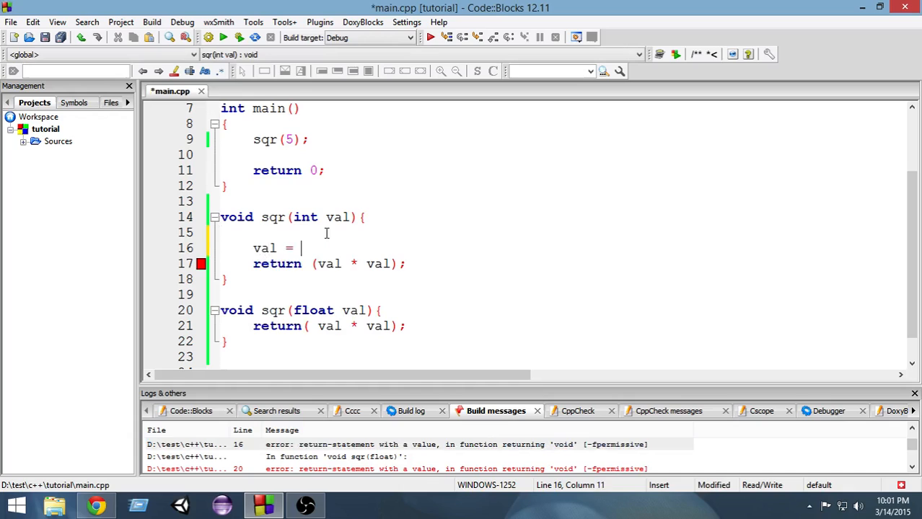
text(val *)
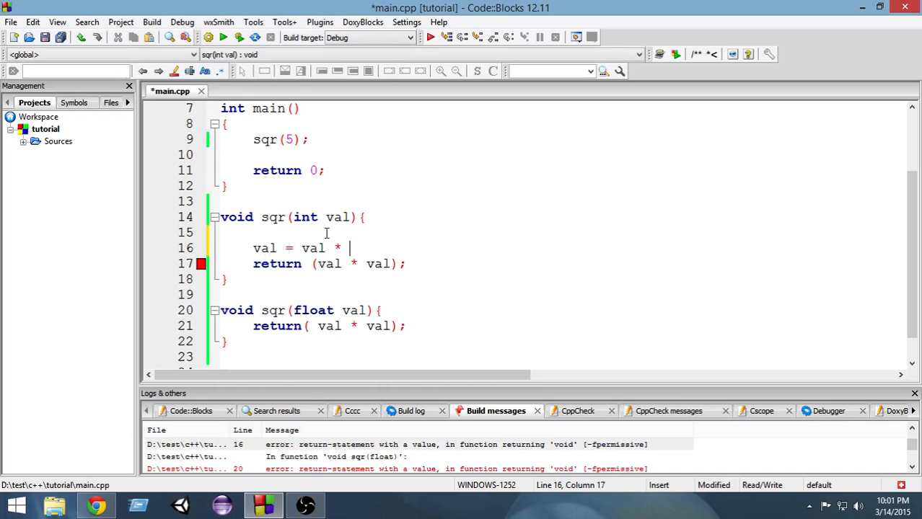
text(val;)
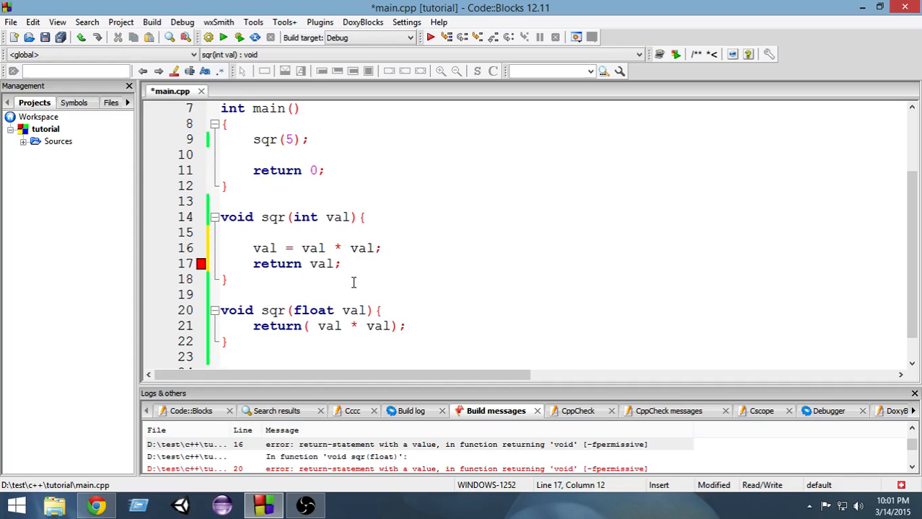
drag(254, 248, 341, 263)
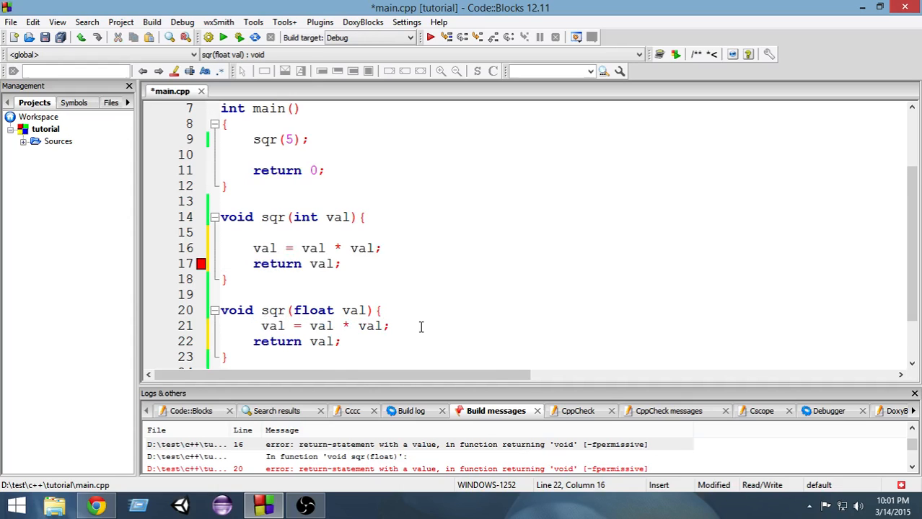
click(239, 38)
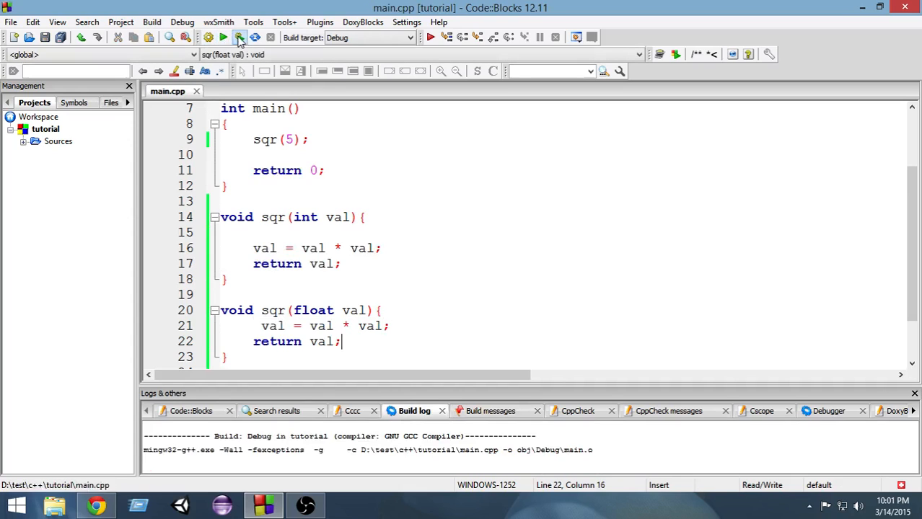
Change void to int in both sqr definitions and prototypes, then build and run
click(238, 38)
text(nt)
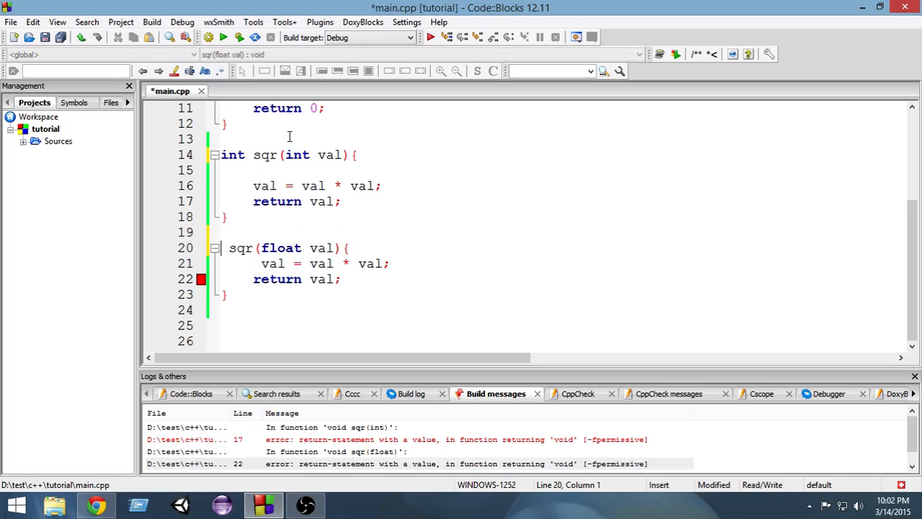
text(int)
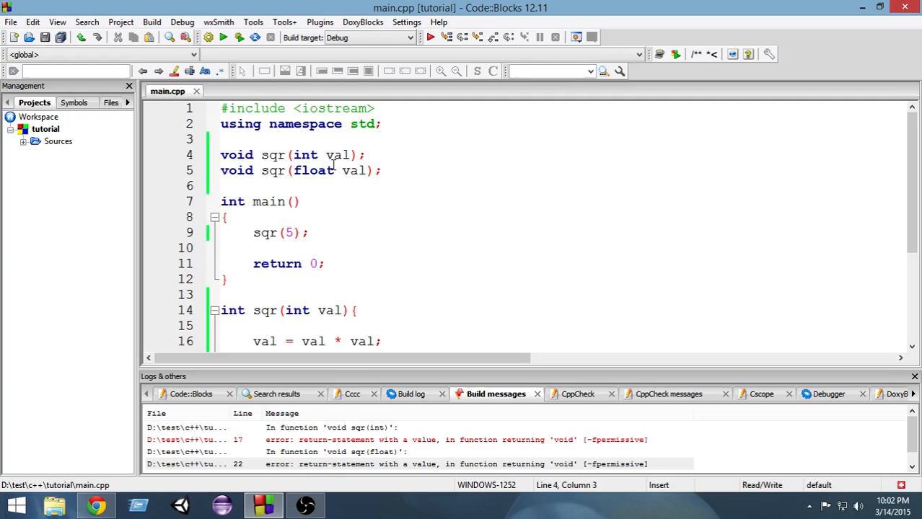
double_click(236, 154)
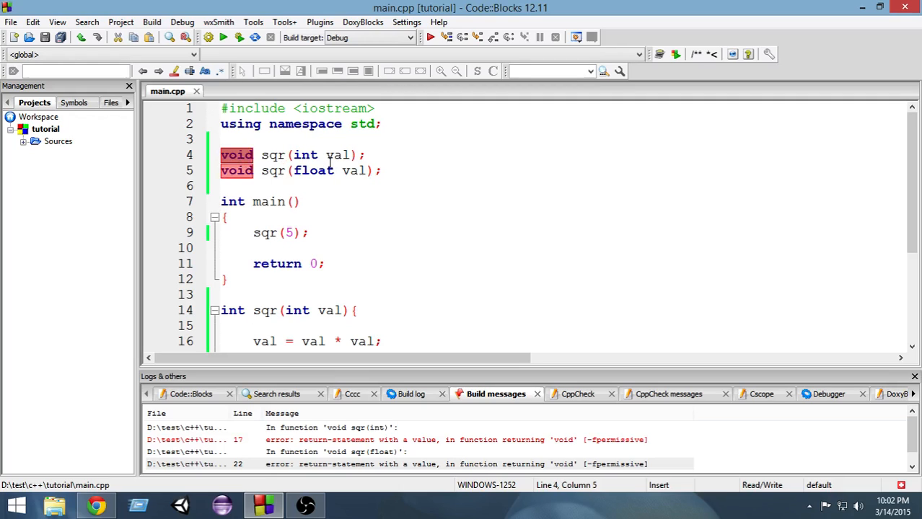
text(int)
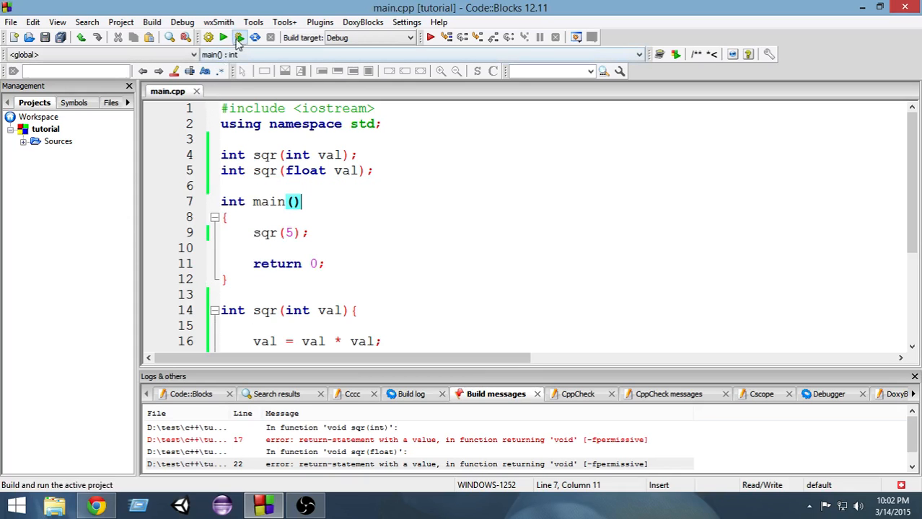
click(224, 37)
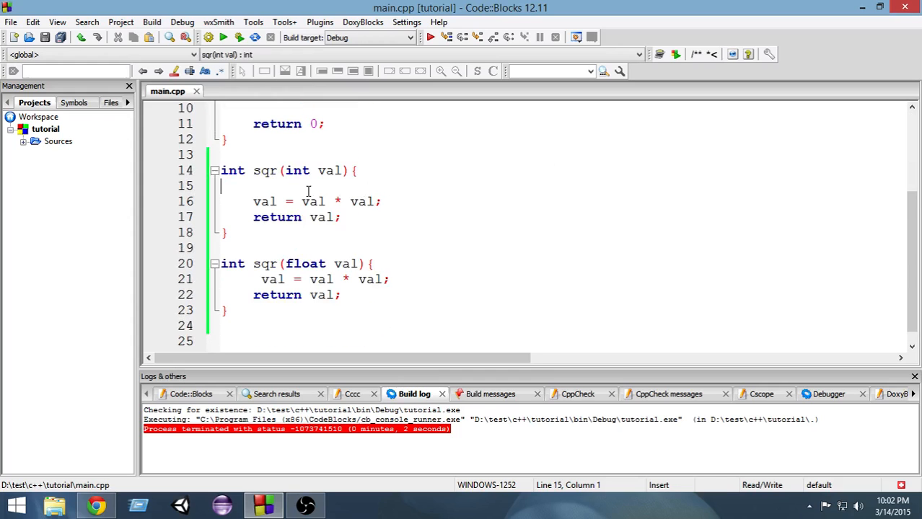
Add cout<<"Int function gets called"<<endl; to the int sqr overload
text(v)
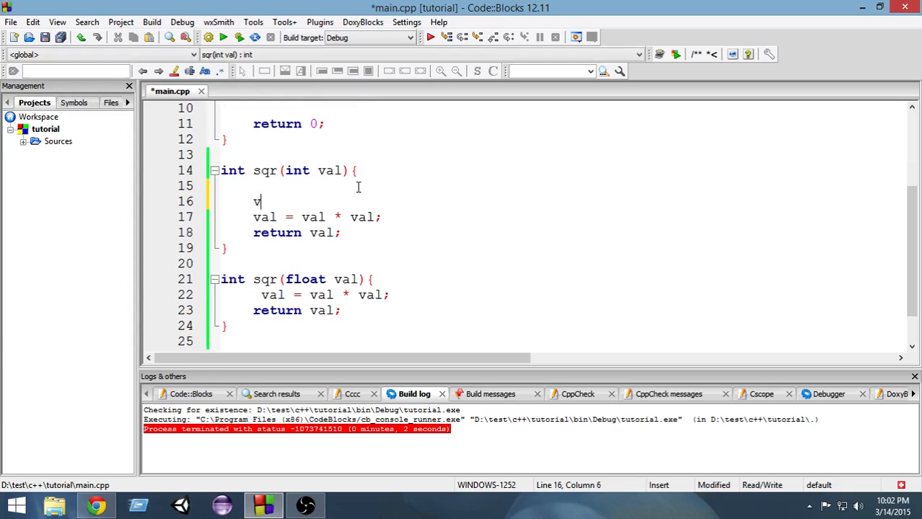
text(out<<")
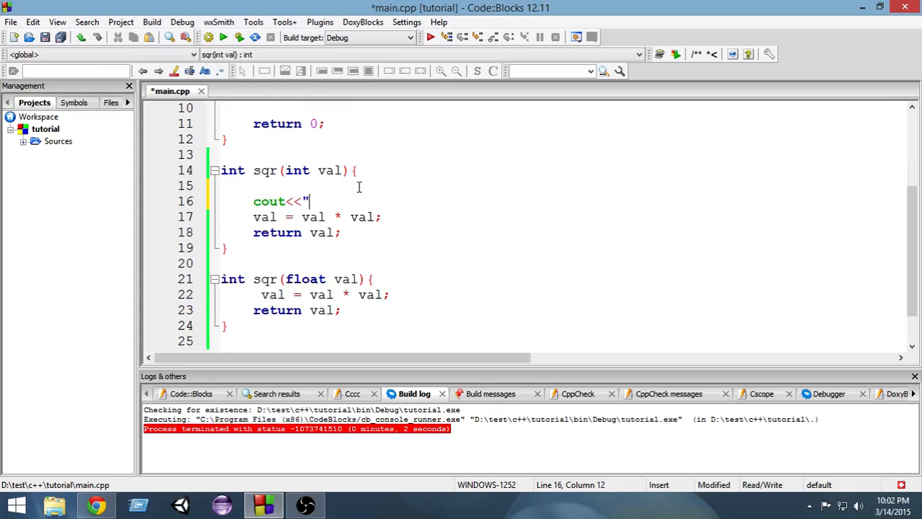
text(Int function gets calle)
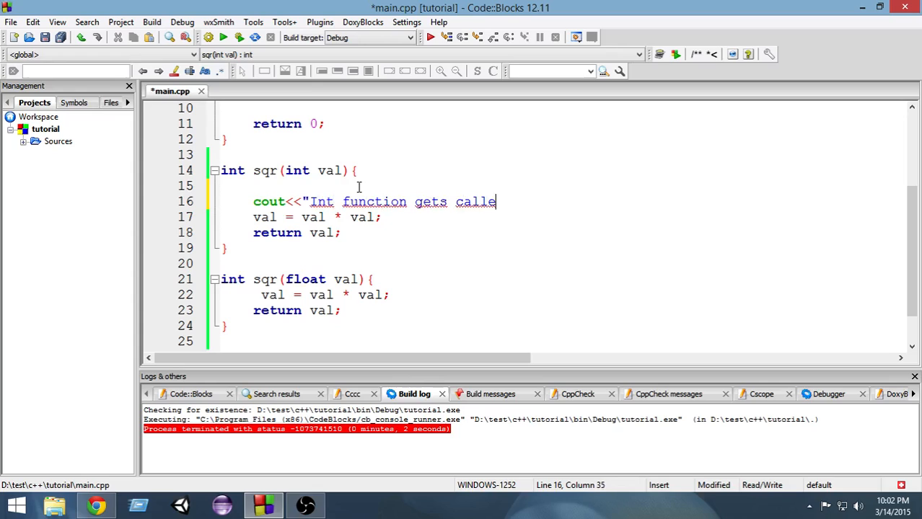
text("<<ed)
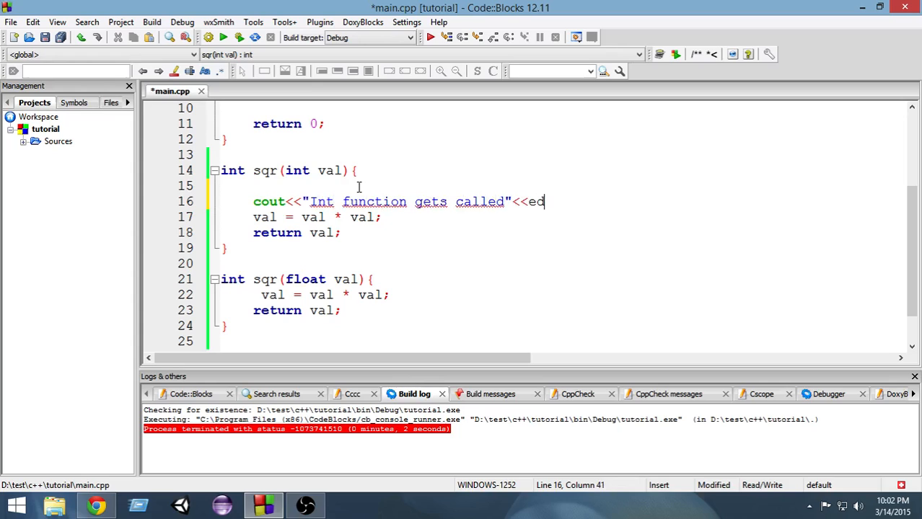
text(l)
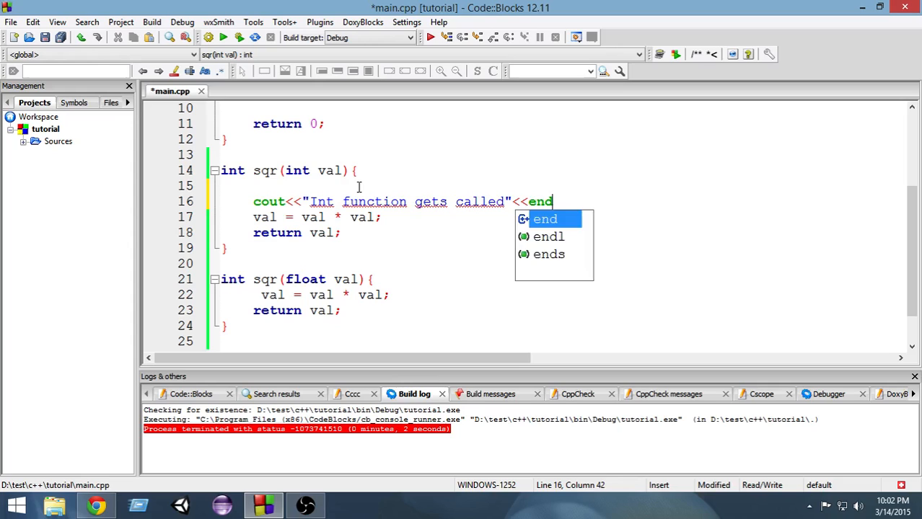
text(l;)
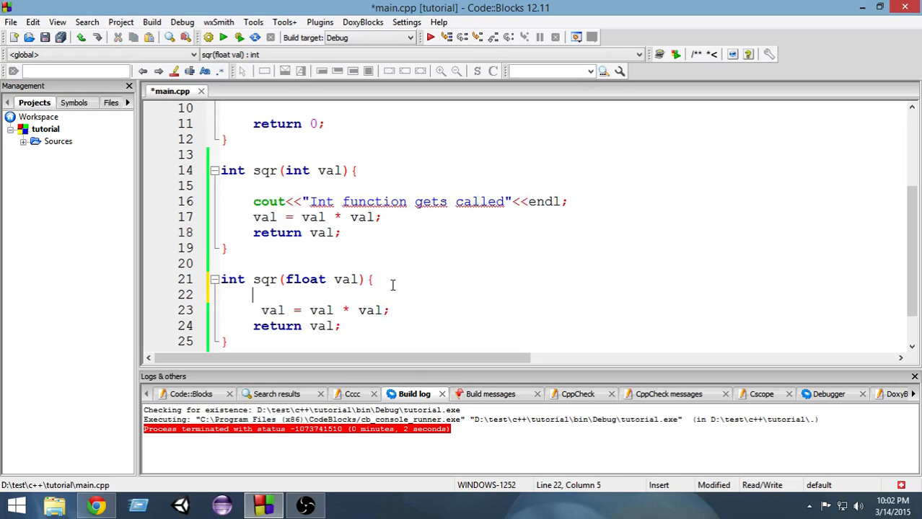
Add the message to sqr(float), changing it to "Float function gets called"
text(cout<<"Int function gets called"<<endl;)
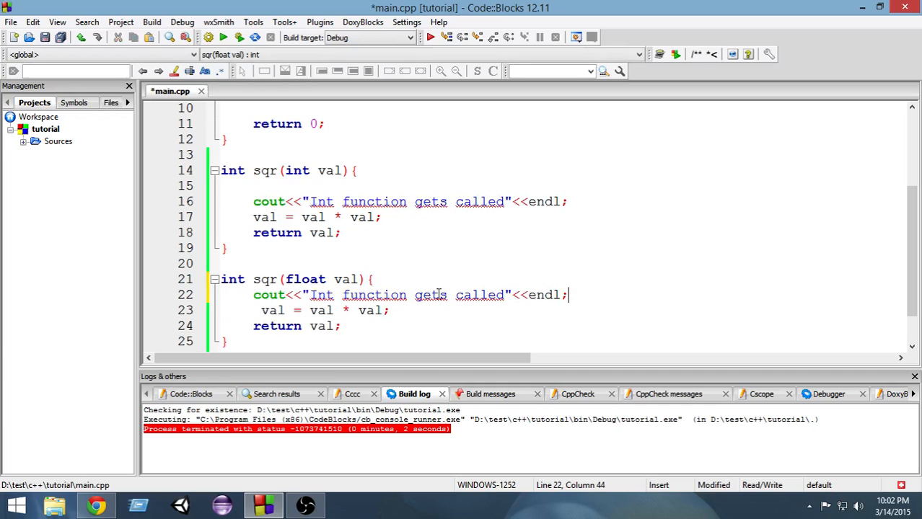
double_click(321, 294)
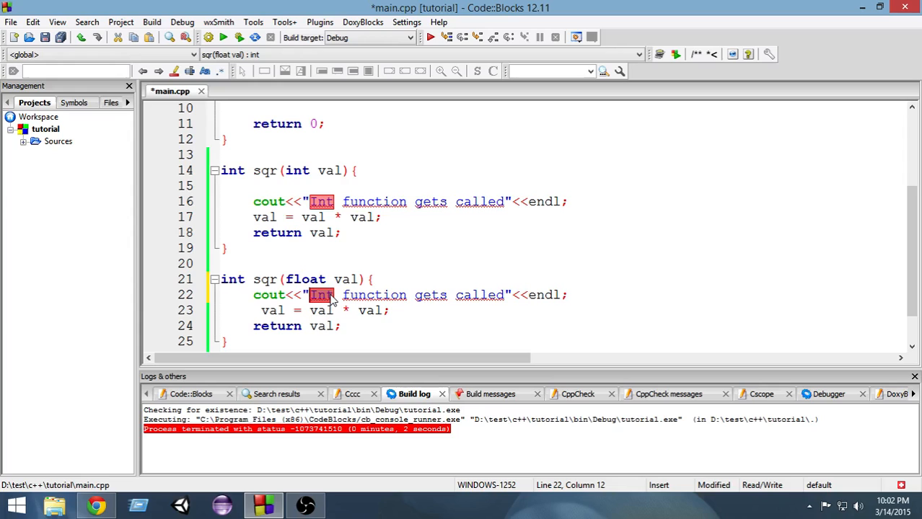
text(Floa)
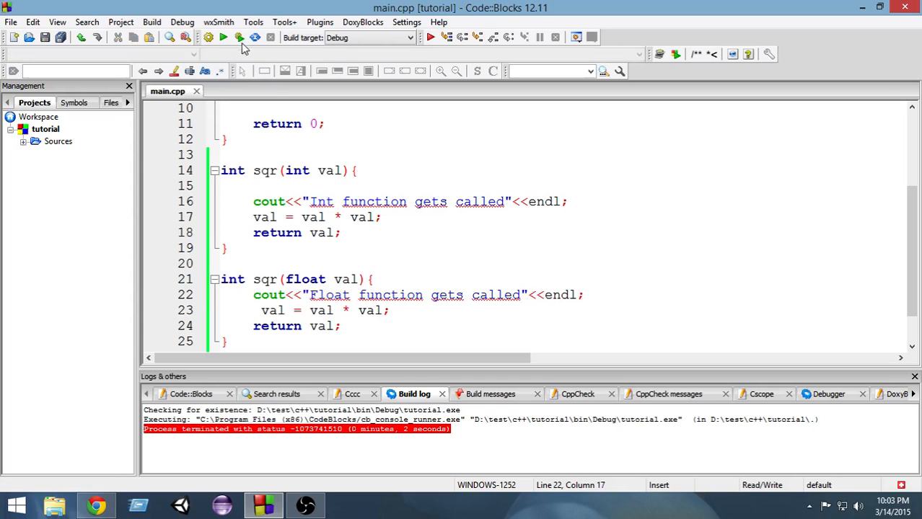
Change main's call to sqr(5.5f) and run the program again
click(222, 37)
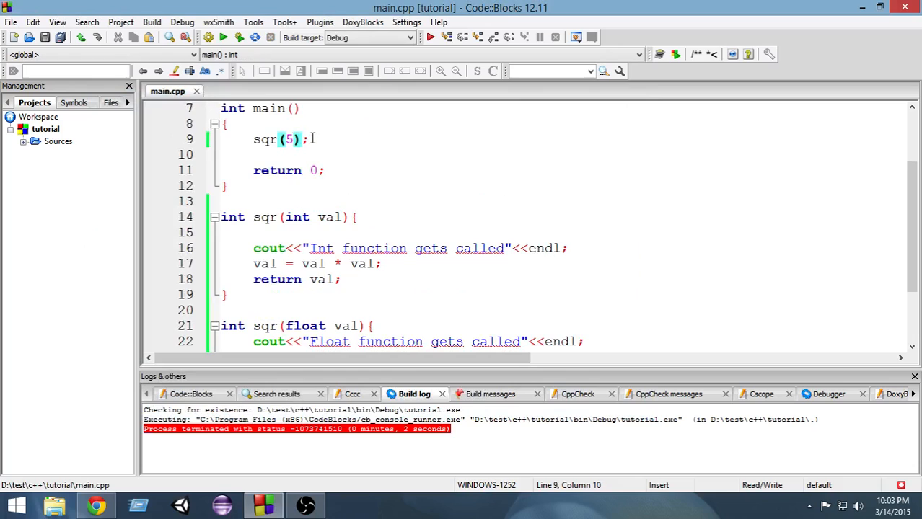
text(.)
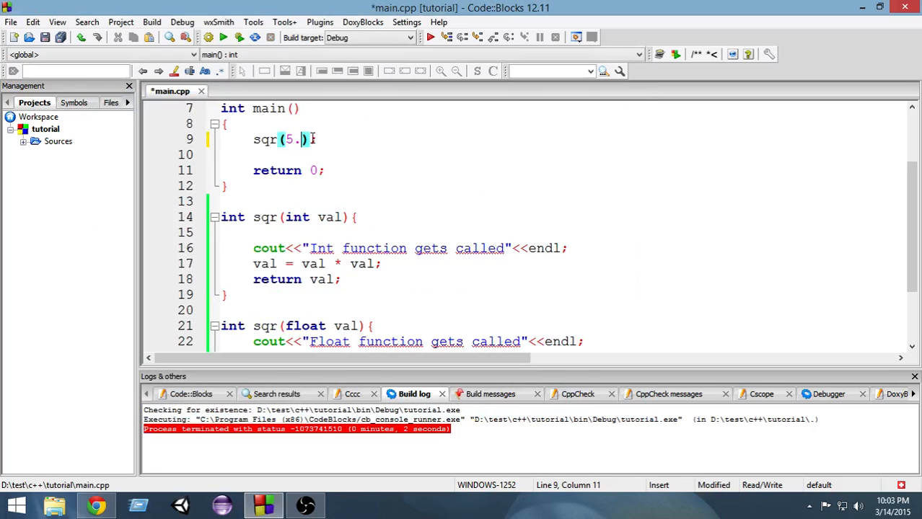
text(5)
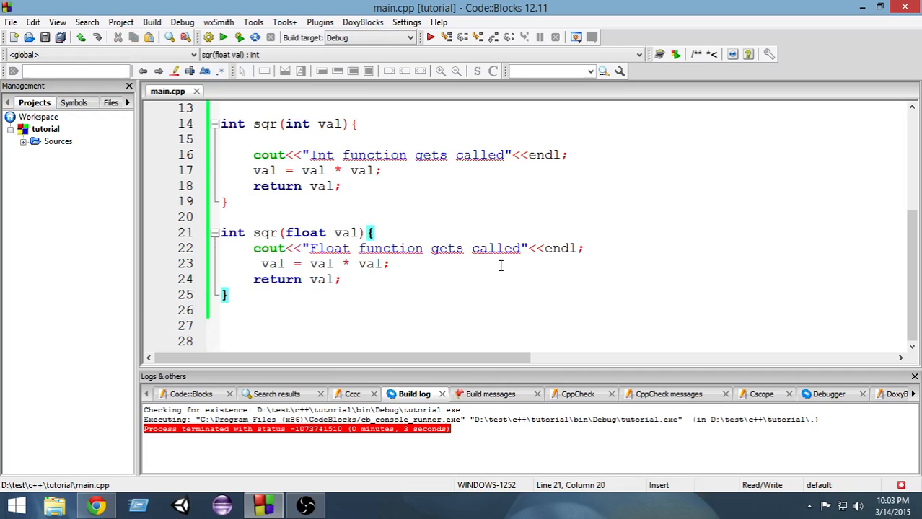
scroll(up, 3)
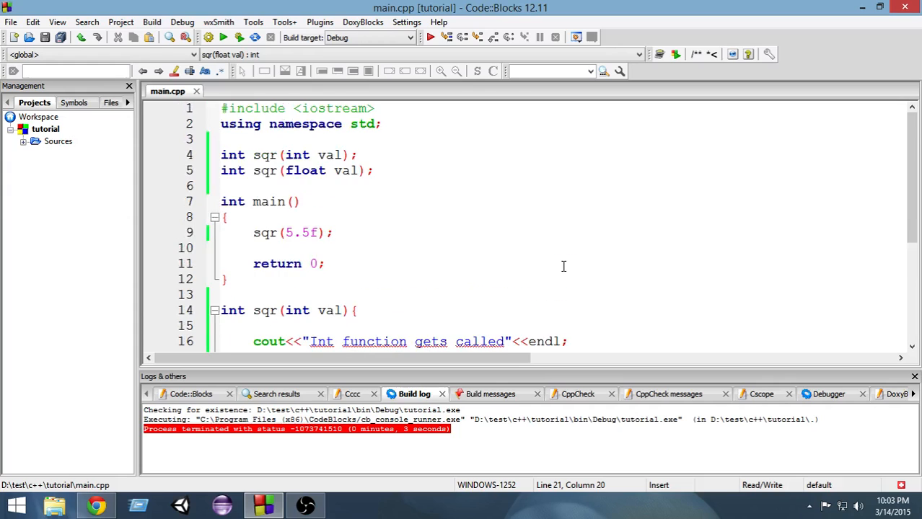
scroll(down, 3)
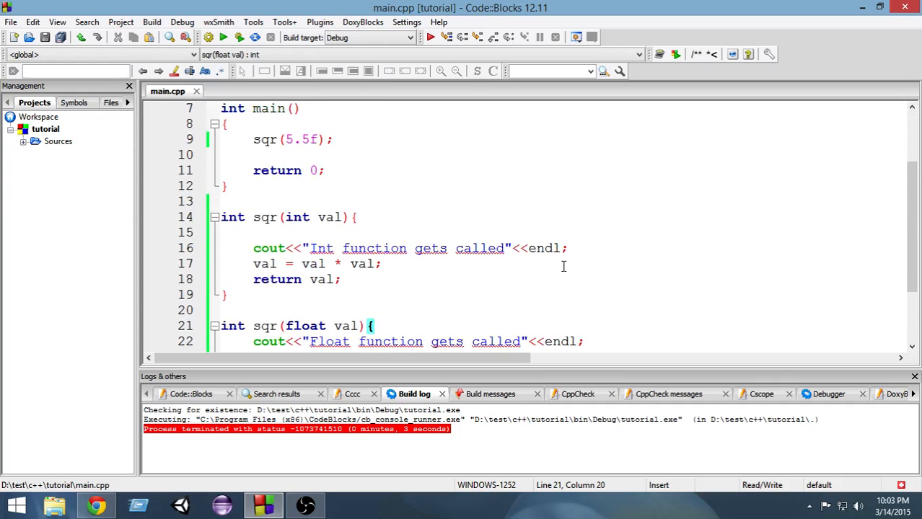